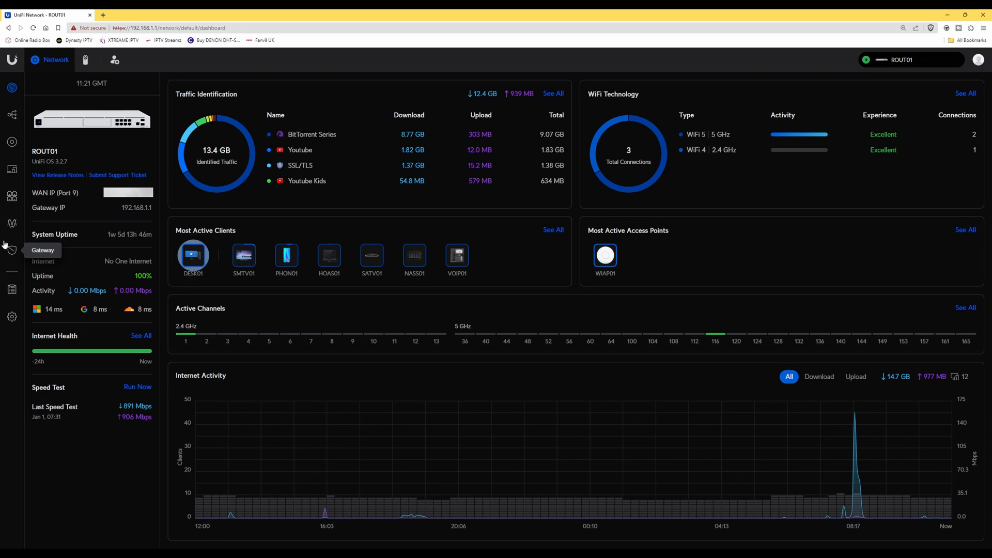
mouse_move(11, 114)
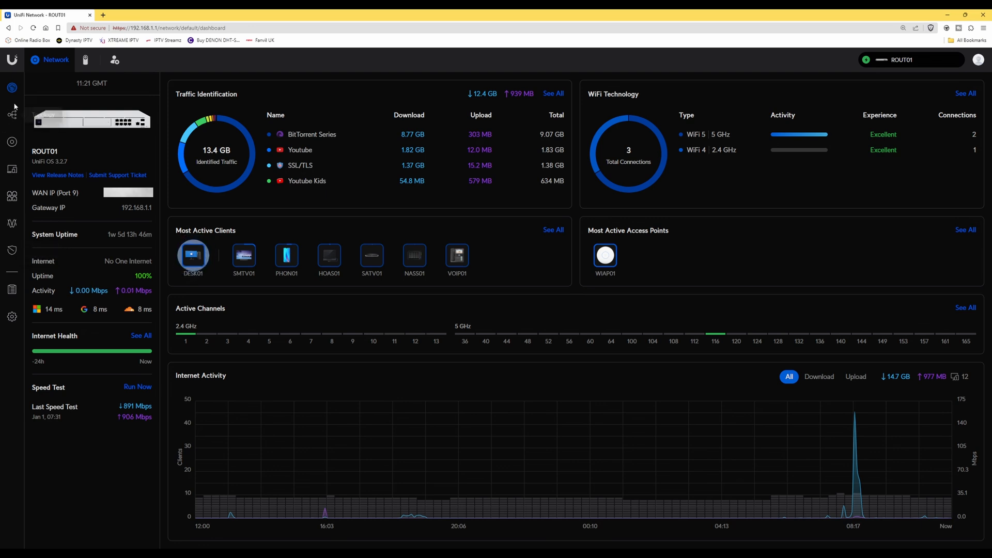
mouse_move(12, 115)
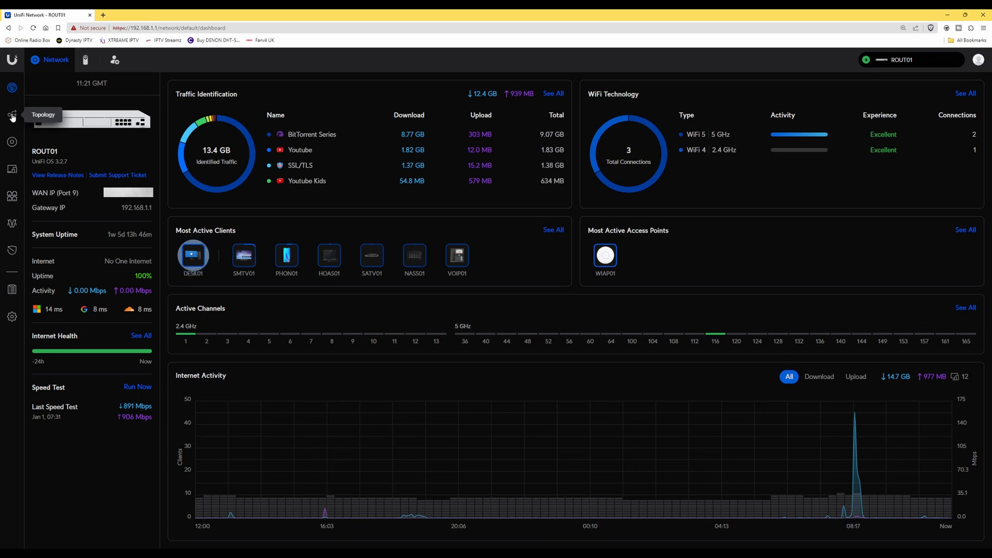
From the Topology map, start creating a new virtual network.
click(11, 115)
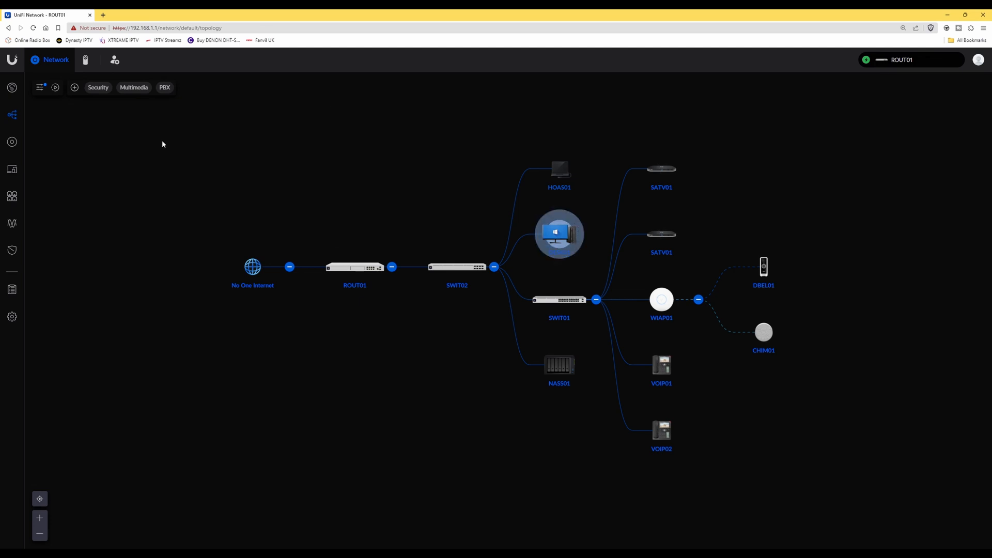
mouse_move(74, 87)
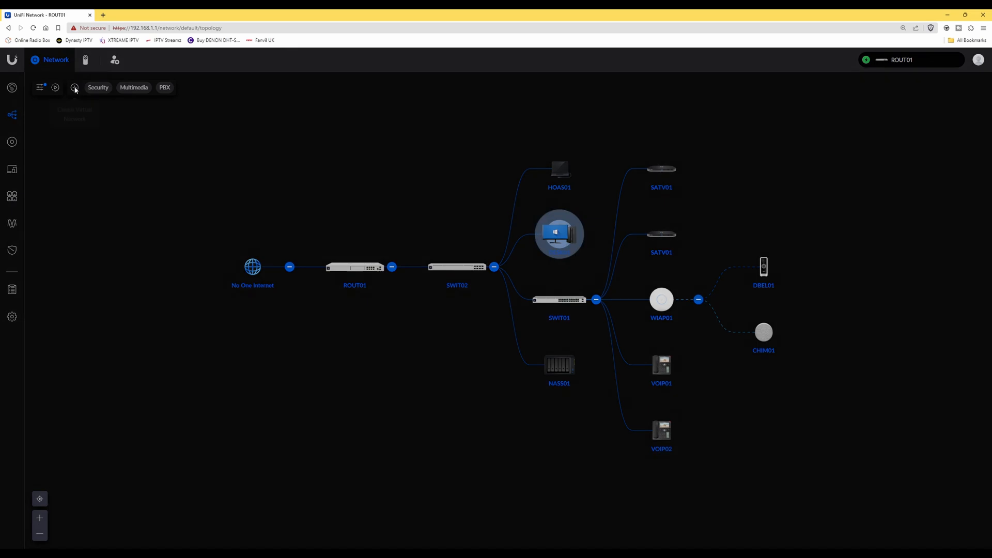
click(74, 87)
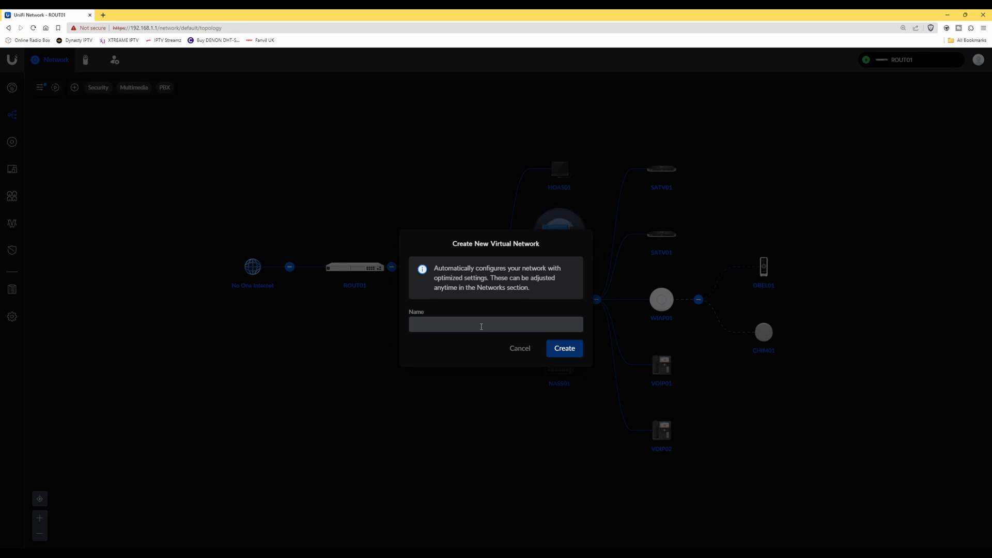
Name the new virtual network 'Test VLAN' and create it.
click(495, 324)
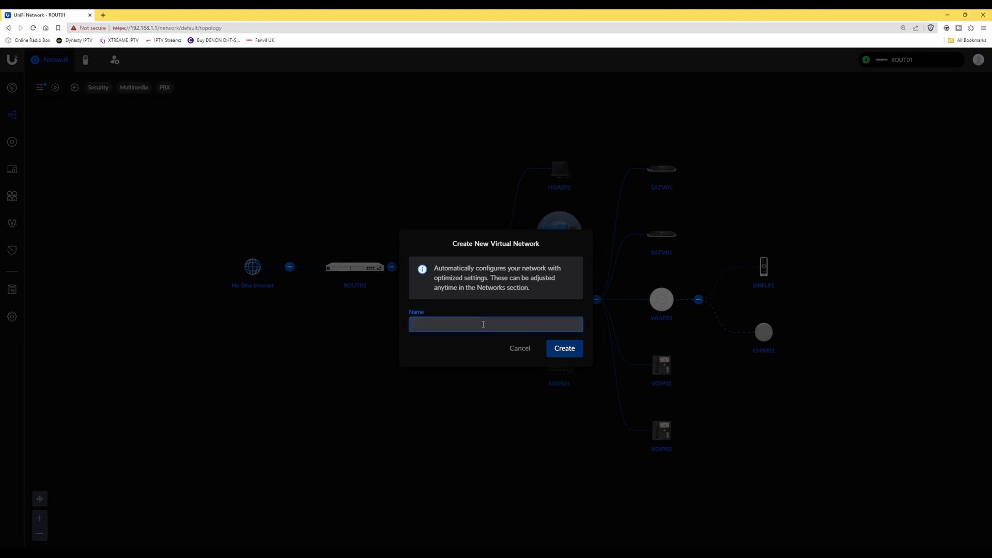
click(495, 323)
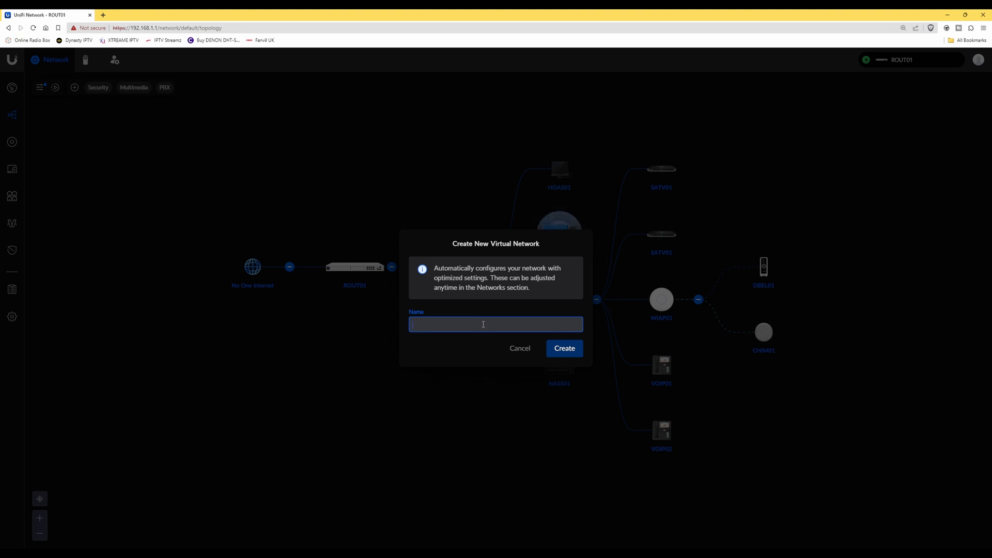
text(Test V)
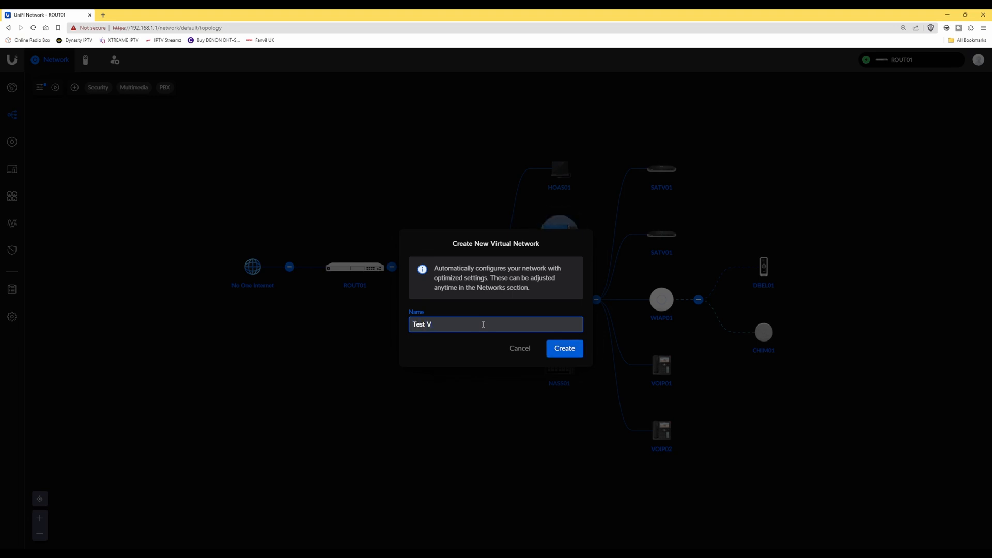
text(LAN)
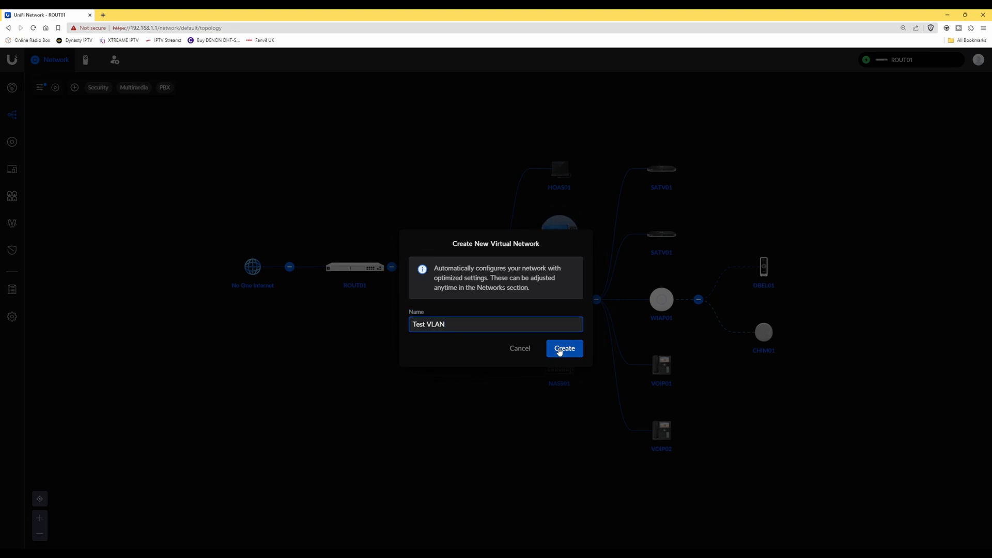
click(563, 348)
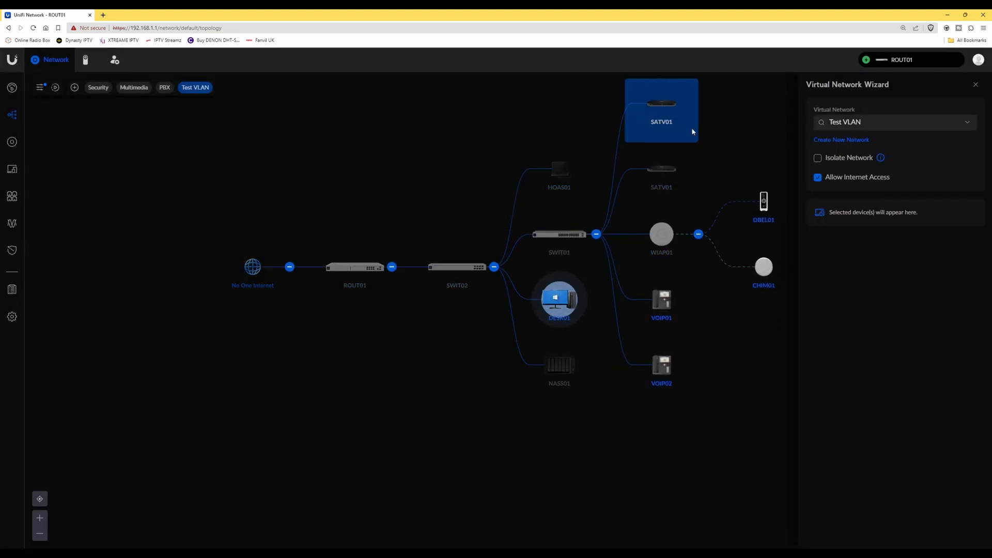
Select VOIP01 and VOIP02 in the topology as devices for Test VLAN.
click(661, 370)
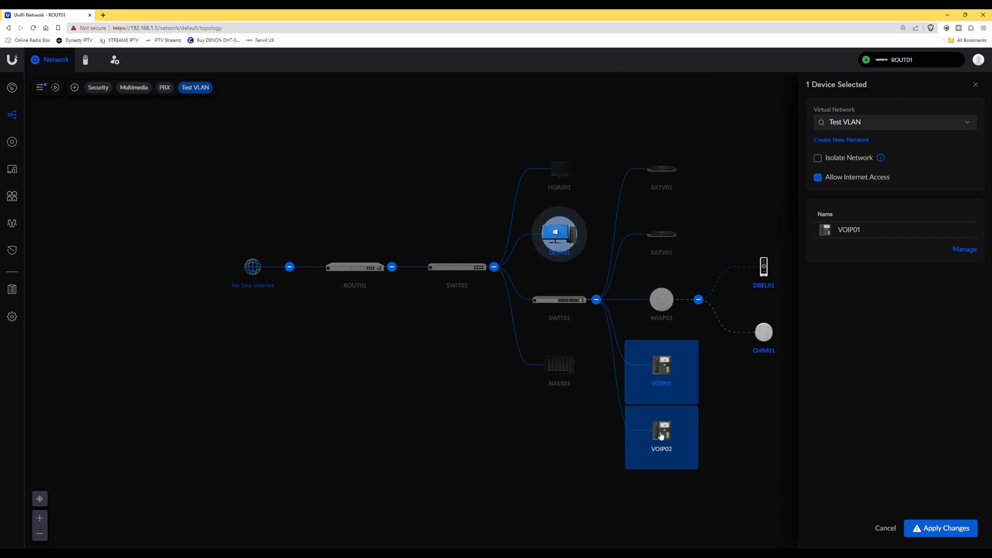
click(660, 435)
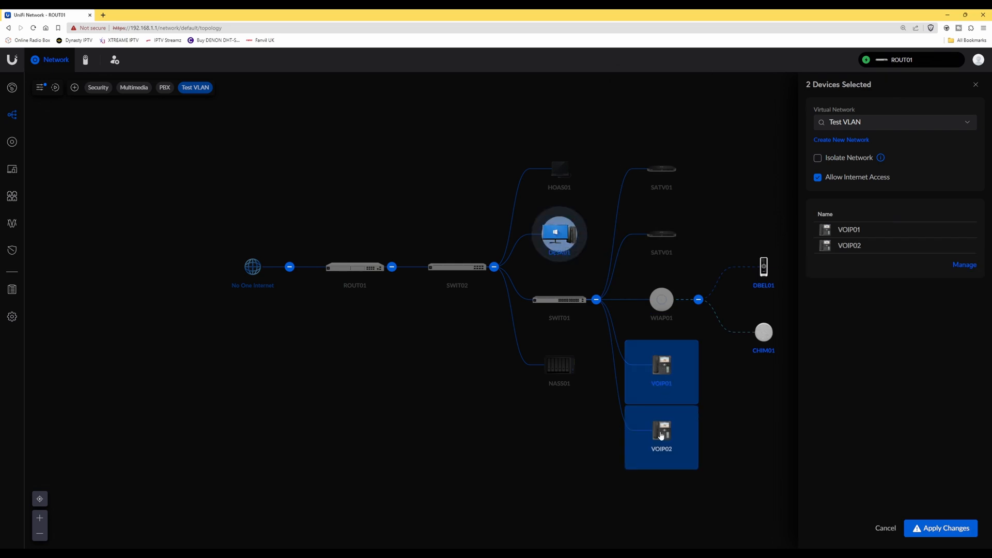
mouse_move(653, 411)
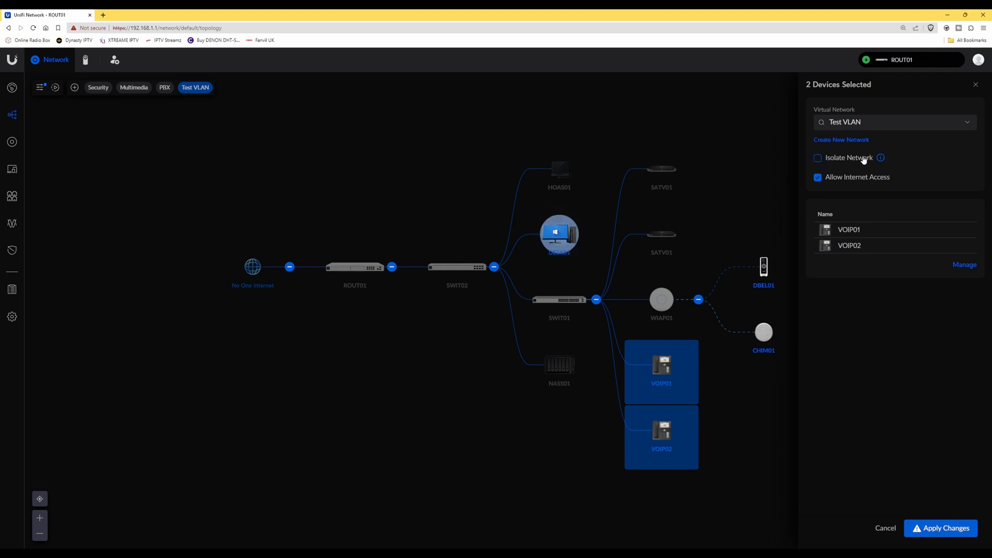
mouse_move(872, 190)
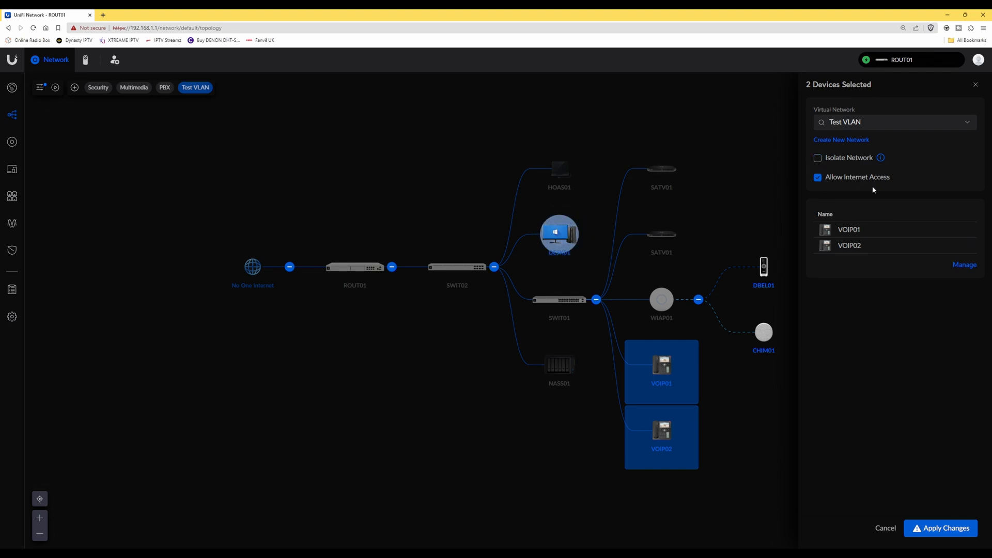
mouse_move(848, 229)
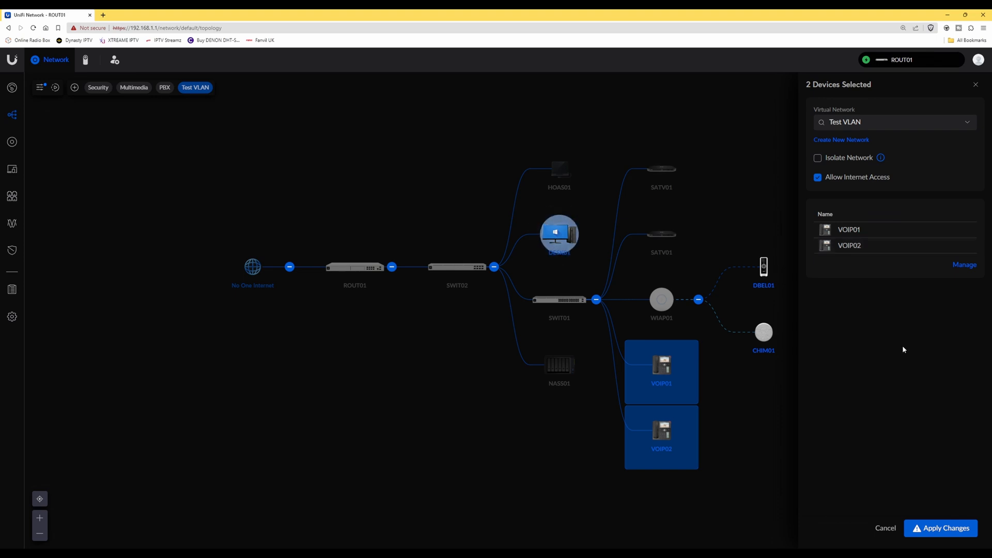
click(940, 528)
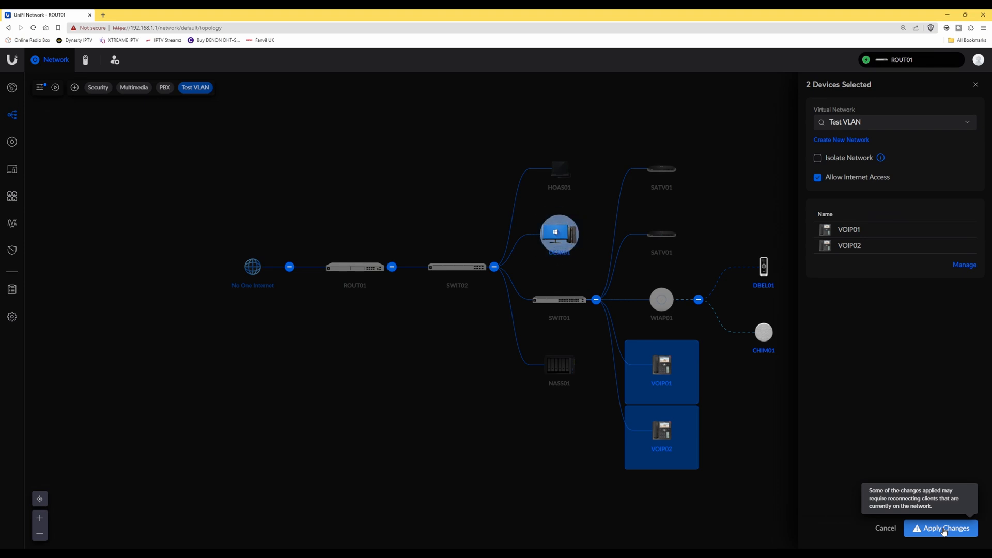
click(940, 528)
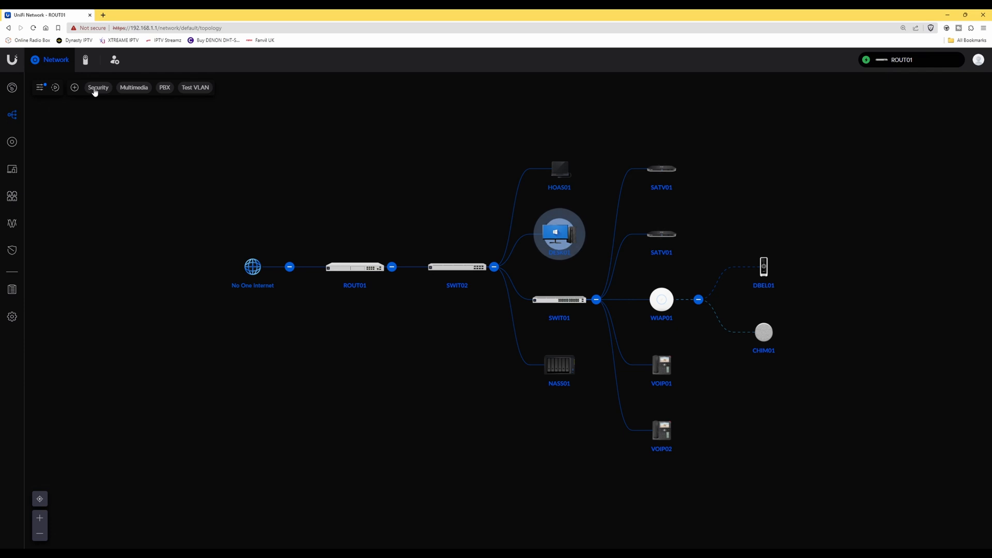
mouse_move(133, 87)
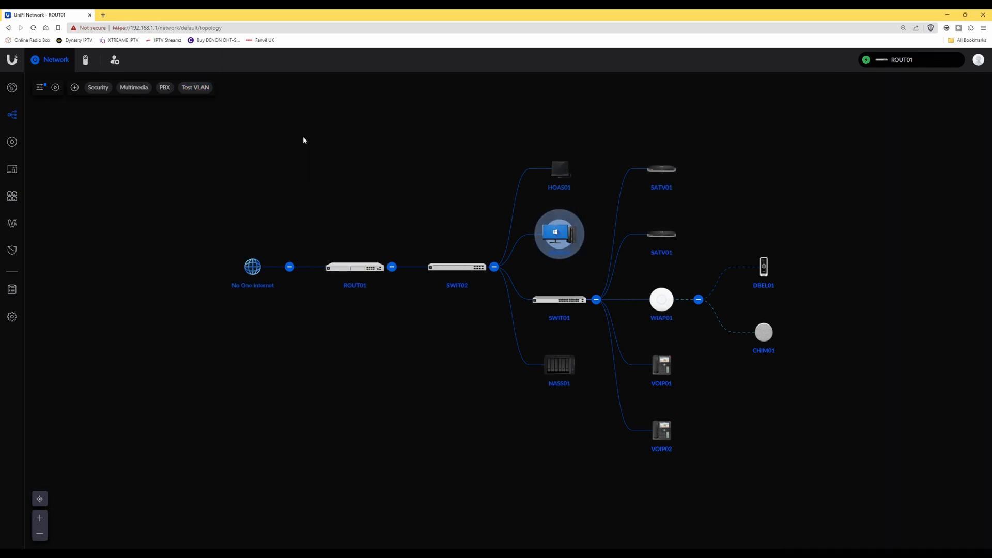
mouse_move(152, 118)
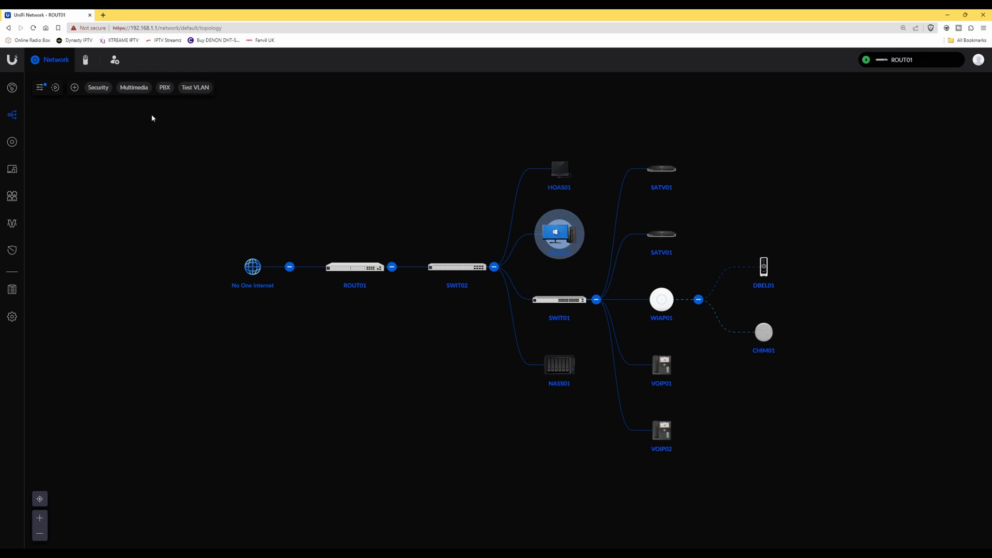
mouse_move(256, 151)
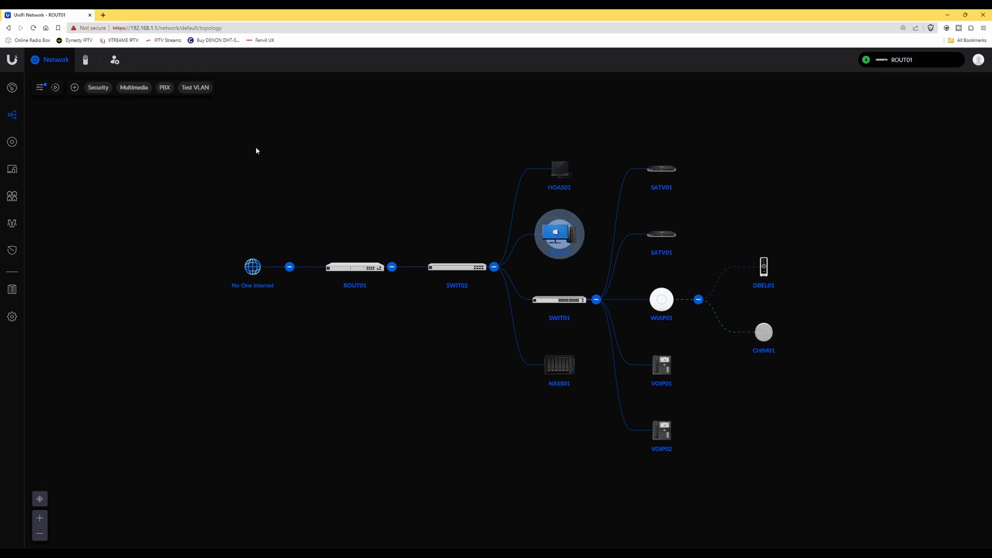
mouse_move(228, 166)
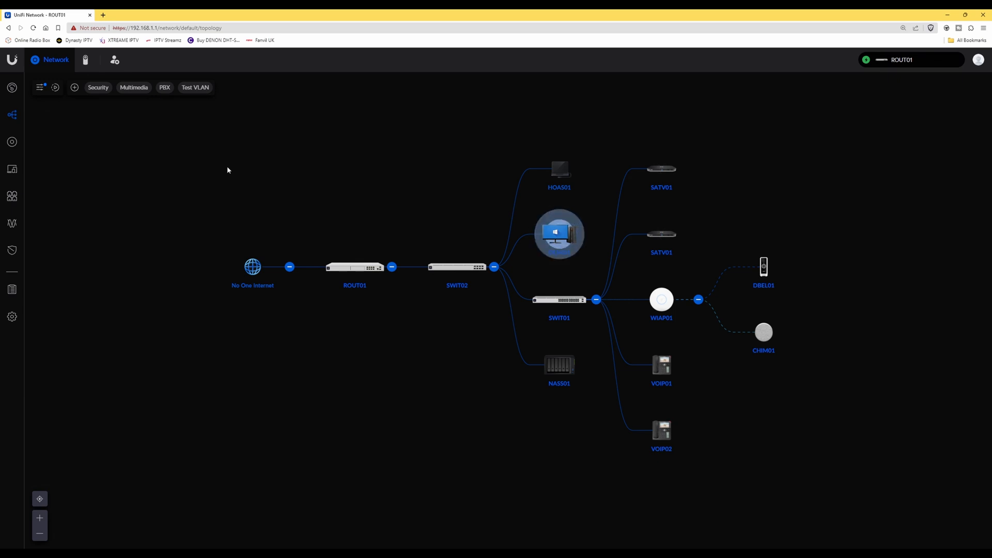
mouse_move(11, 316)
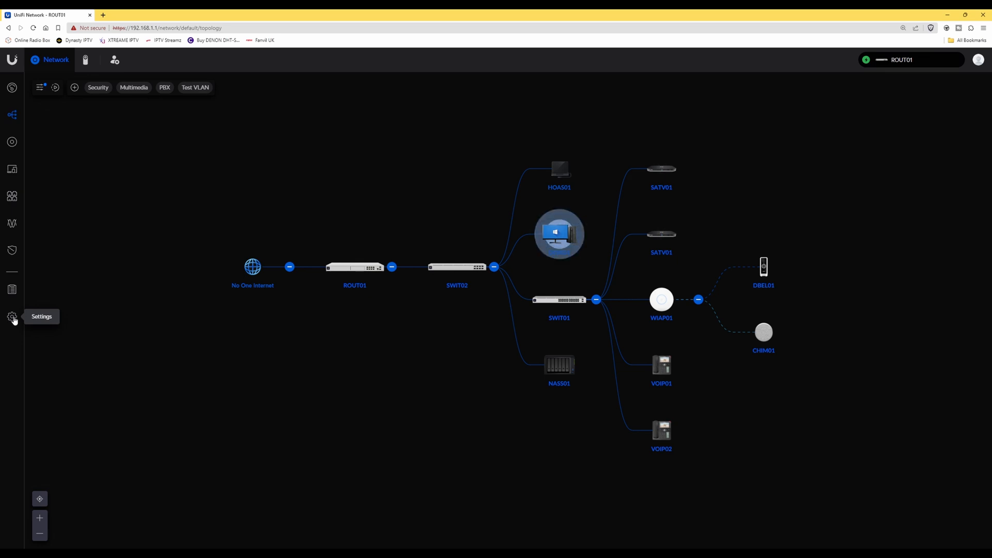
Show the Networks settings list with Test VLAN (VLAN 2, 192.168.2.0/24).
click(12, 316)
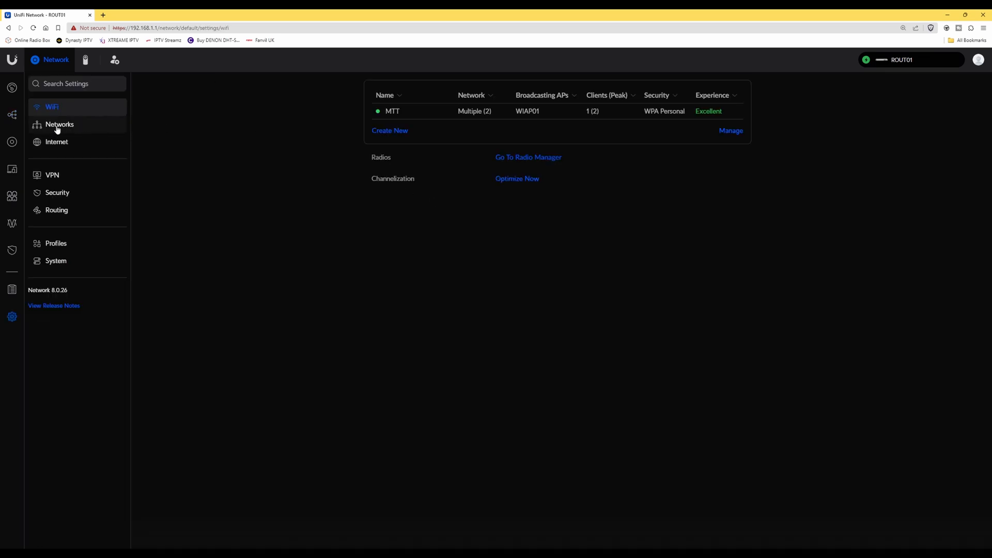
click(59, 124)
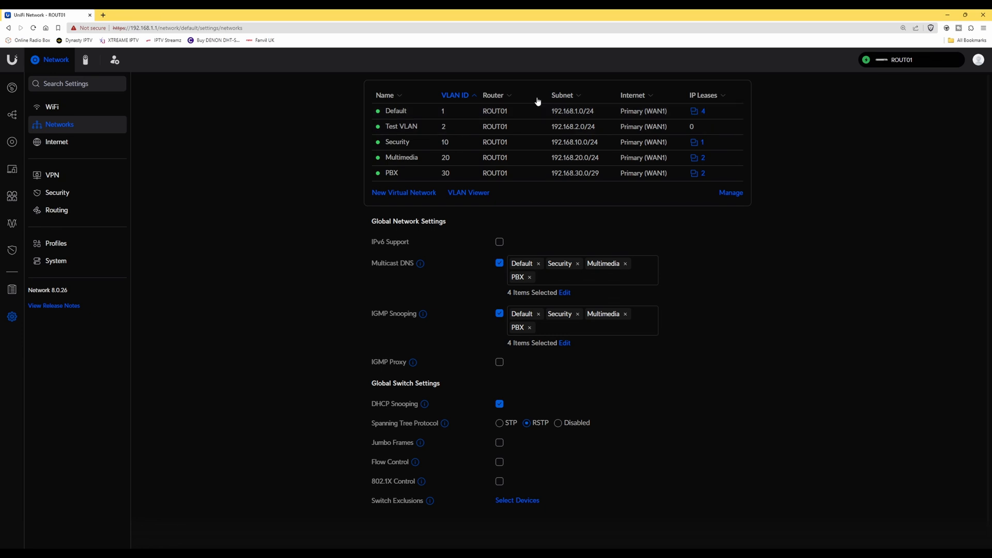
mouse_move(822, 160)
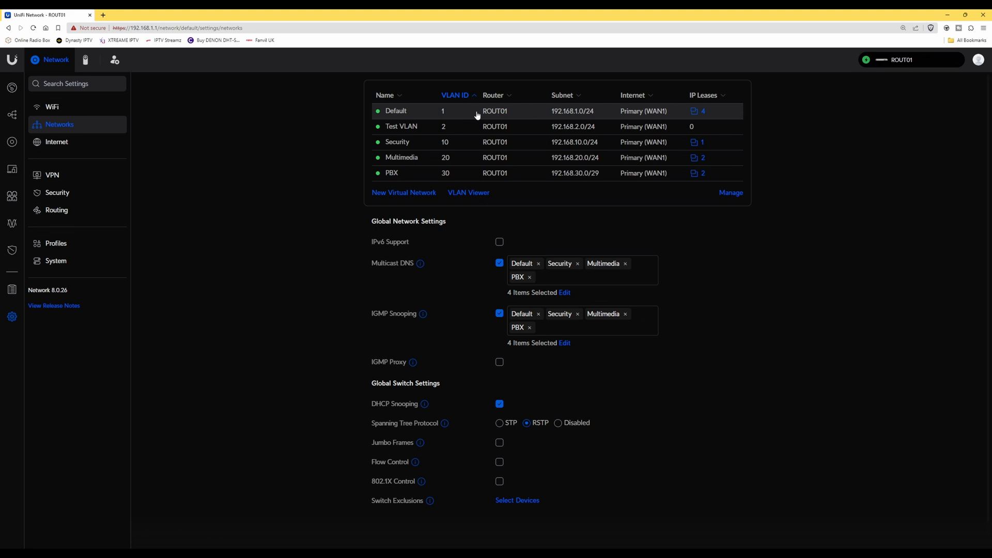
mouse_move(401, 126)
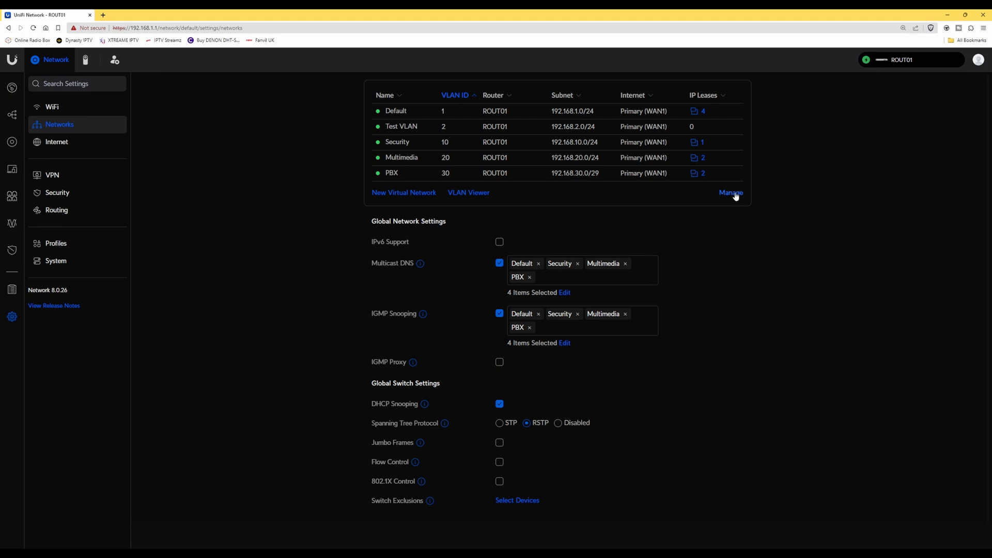
In Manage mode, tick Test VLAN and request its removal.
click(731, 192)
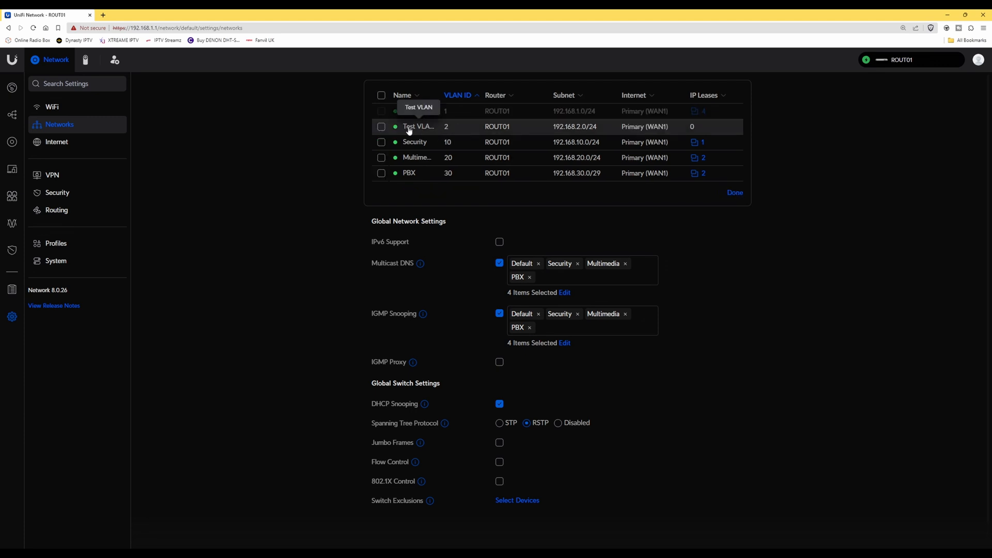
click(381, 126)
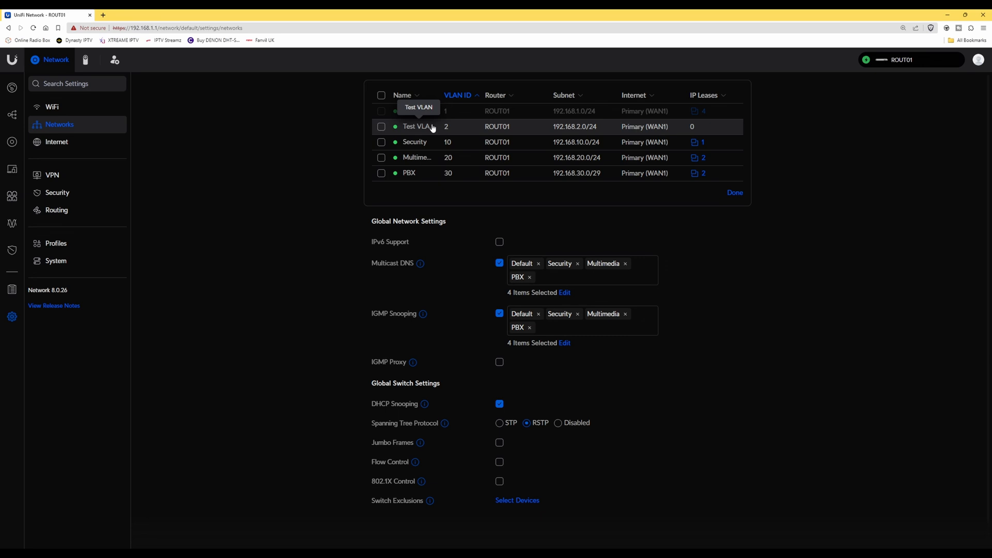
click(381, 126)
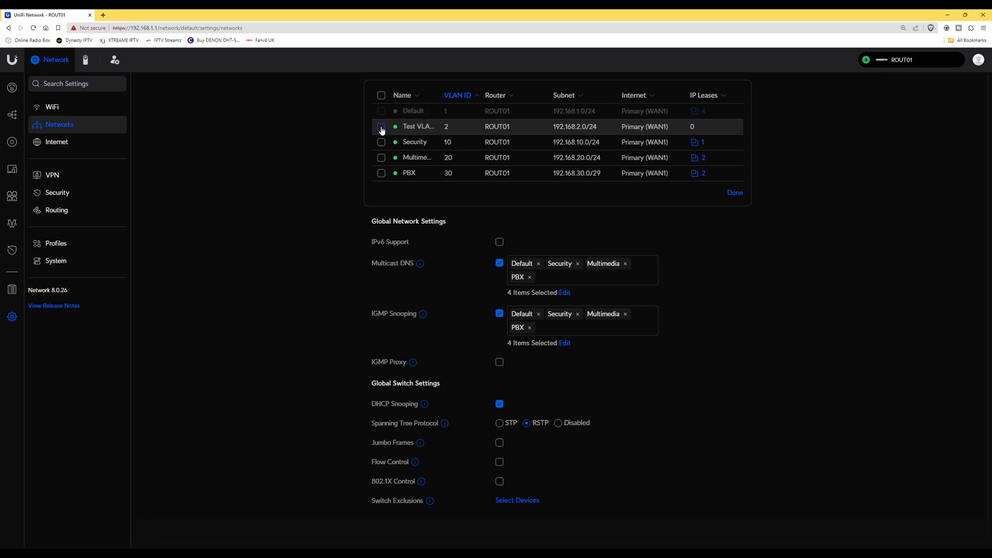
click(381, 126)
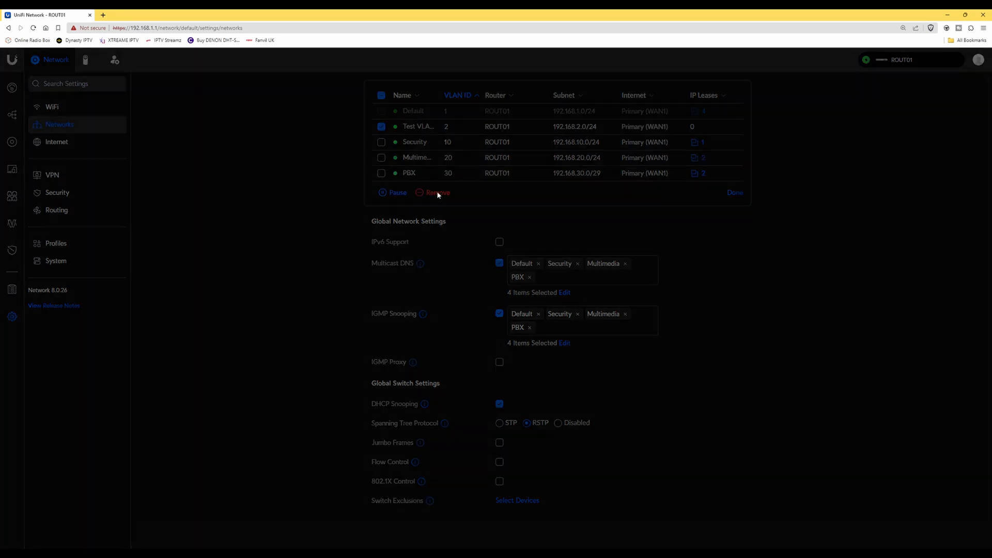
click(438, 193)
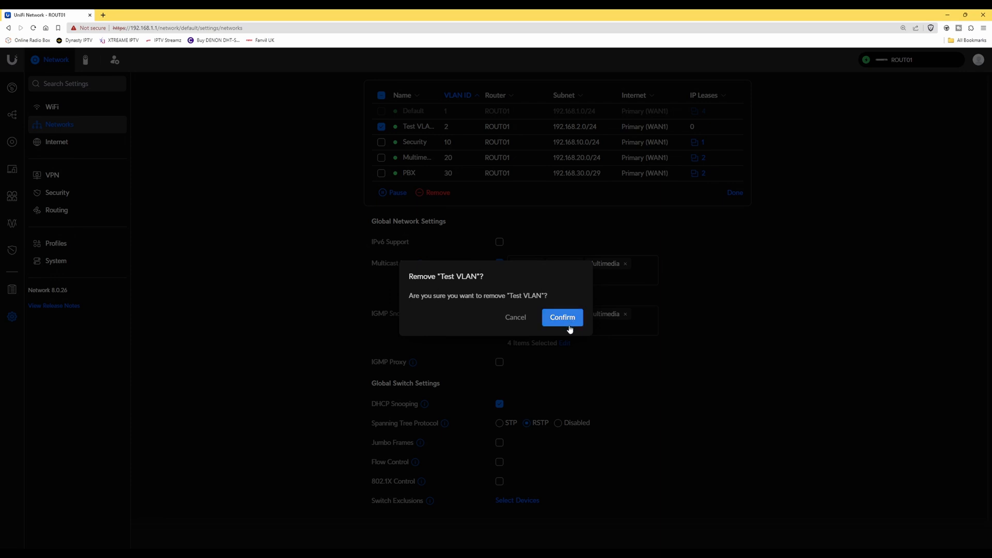
Confirm removing Test VLAN, leaving Default, Security, Multimedia and PBX.
click(562, 317)
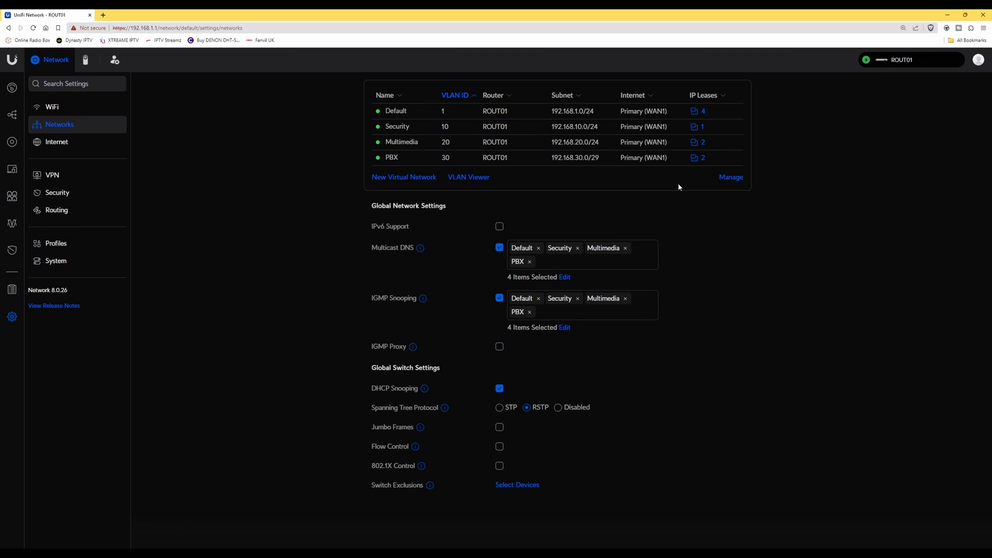
mouse_move(684, 204)
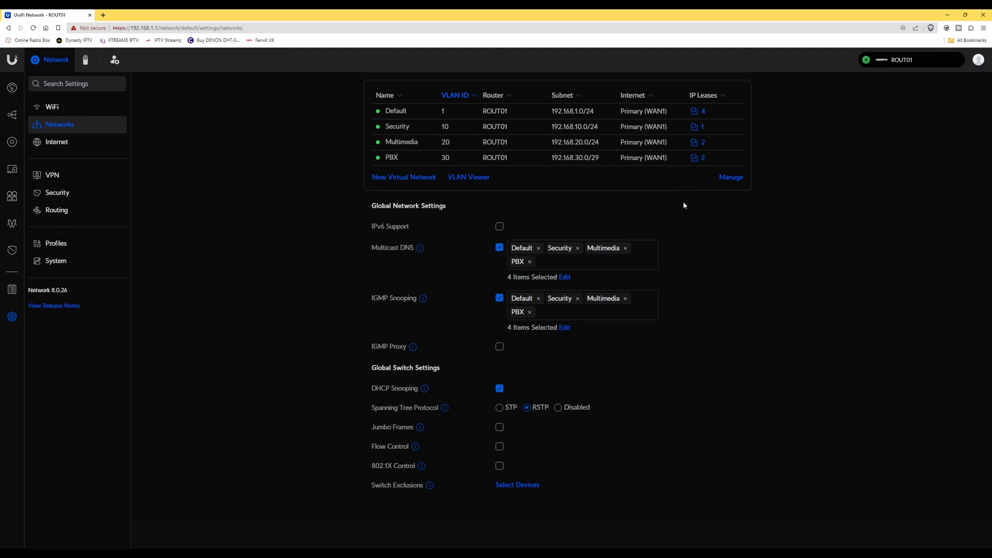
mouse_move(682, 216)
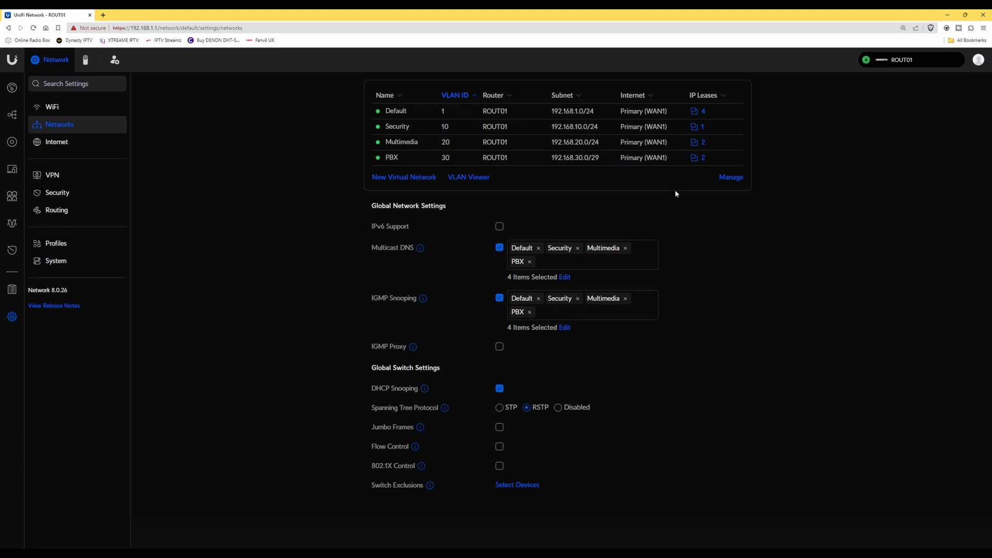
mouse_move(240, 142)
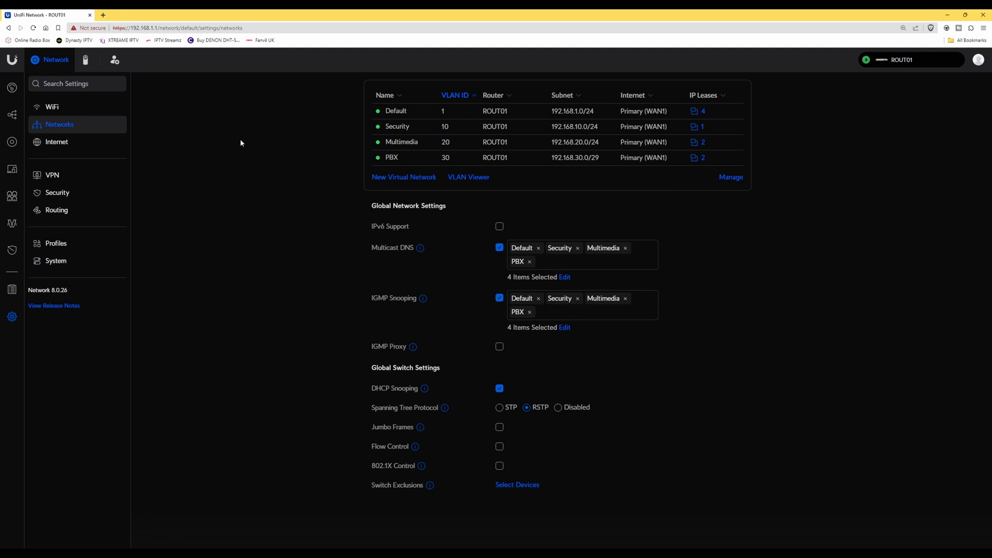